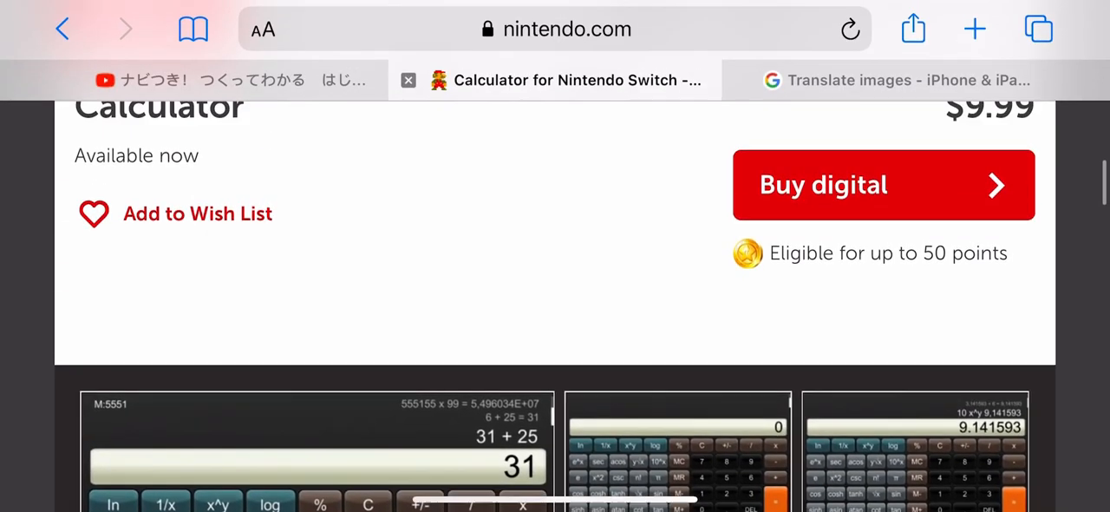
scroll("up", 3)
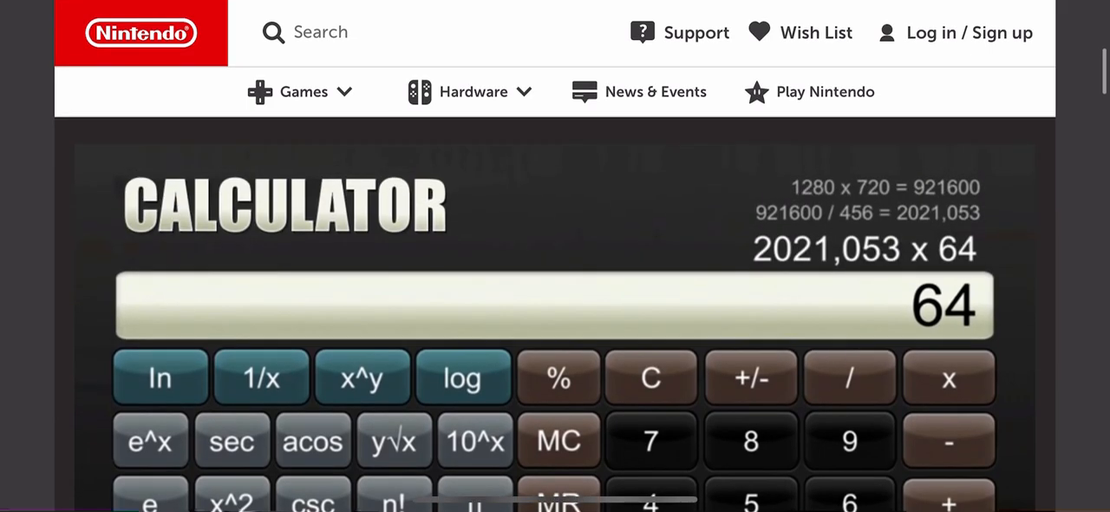
scroll("down", 3)
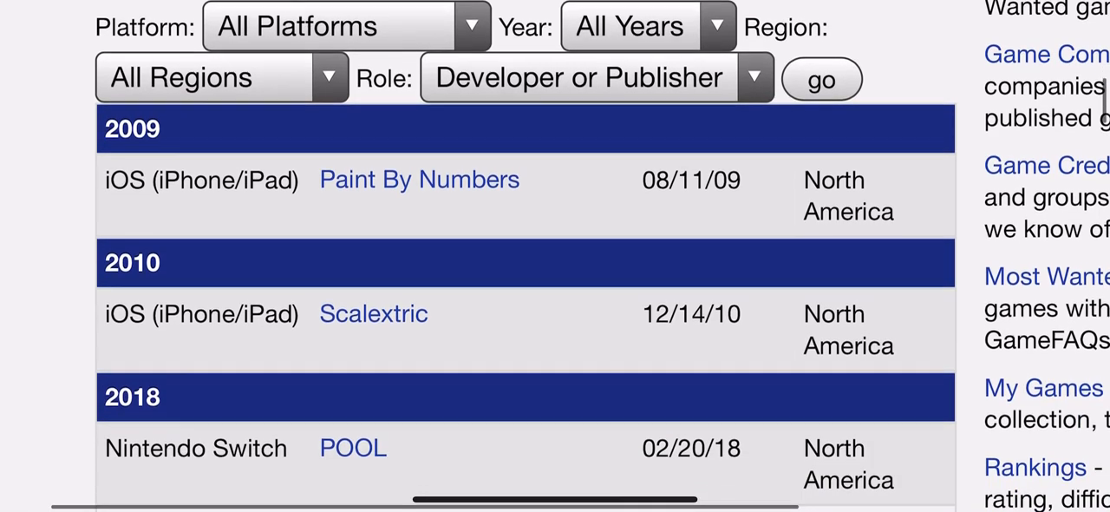
scroll("down", 3)
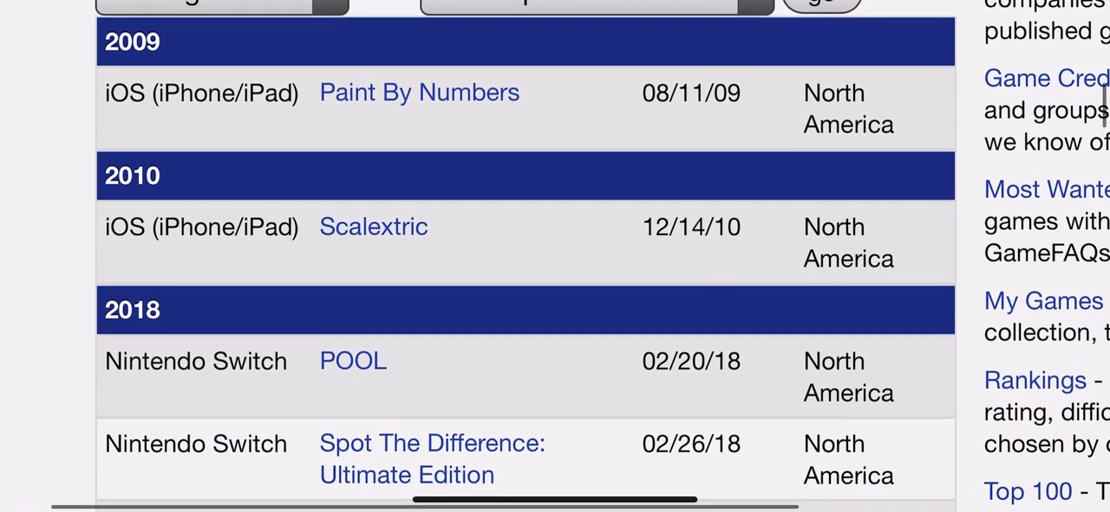
scroll("down", 3)
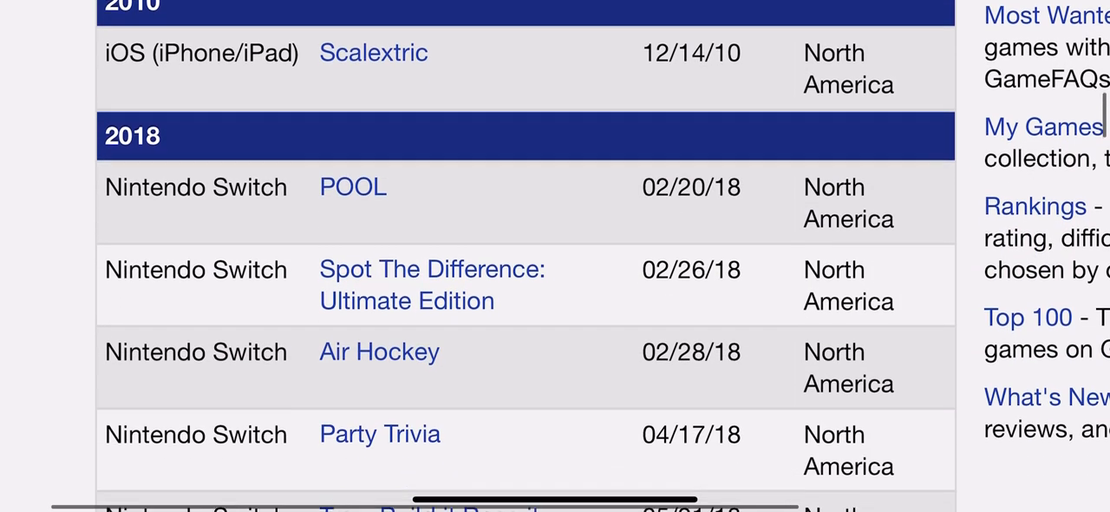
scroll("down", 3)
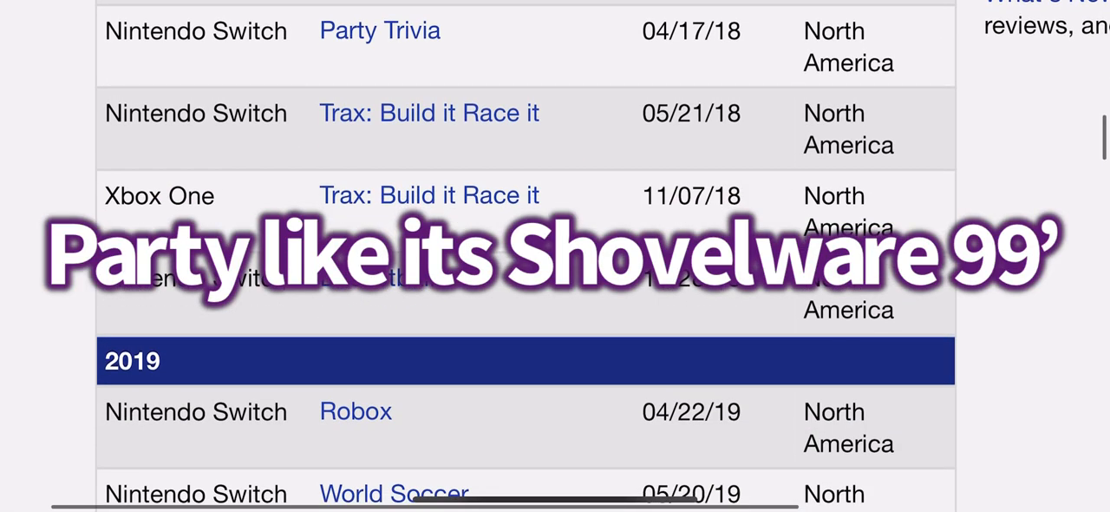
scroll("down", 3)
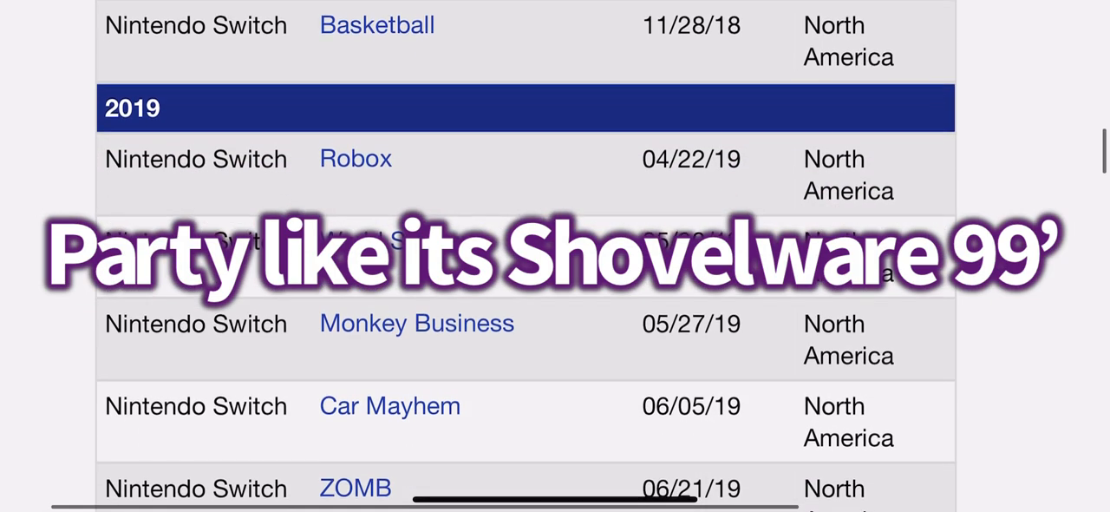
scroll("down", 3)
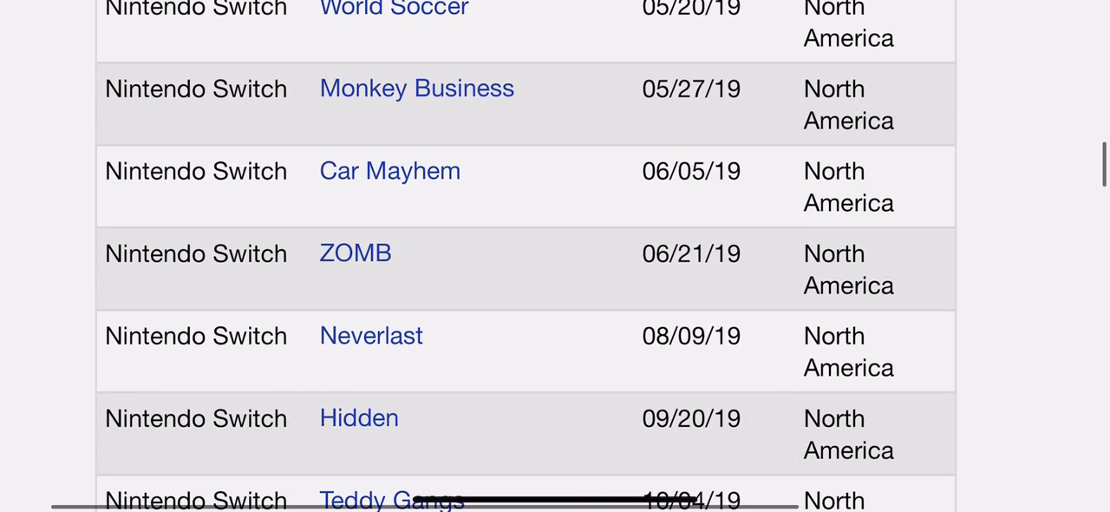
scroll("down", 3)
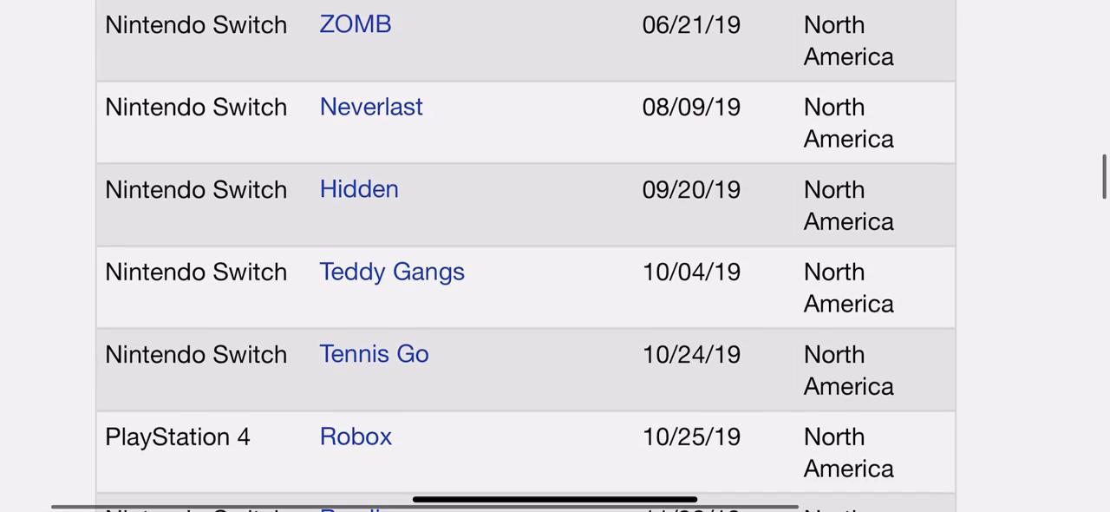
scroll("down", 3)
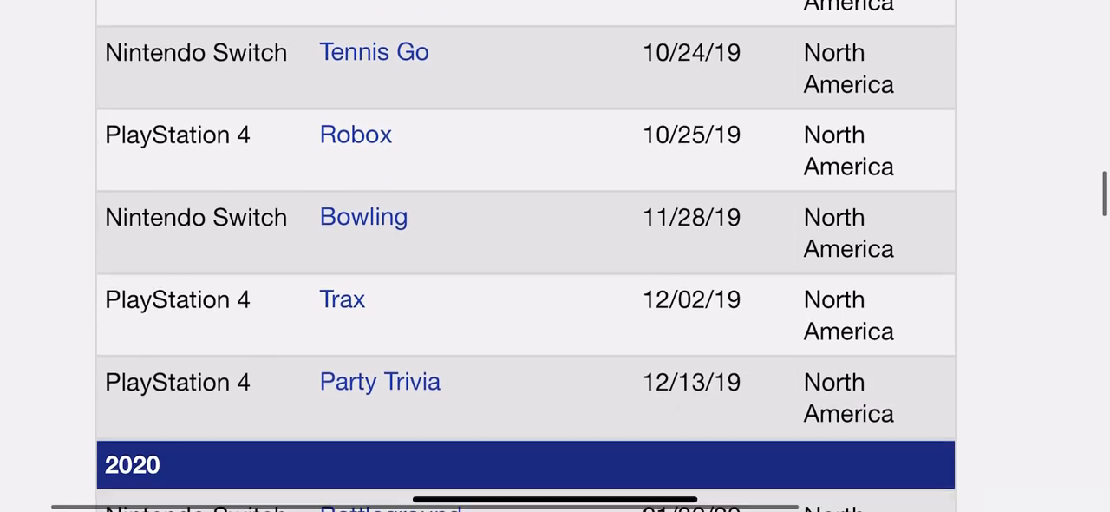
scroll("down", 3)
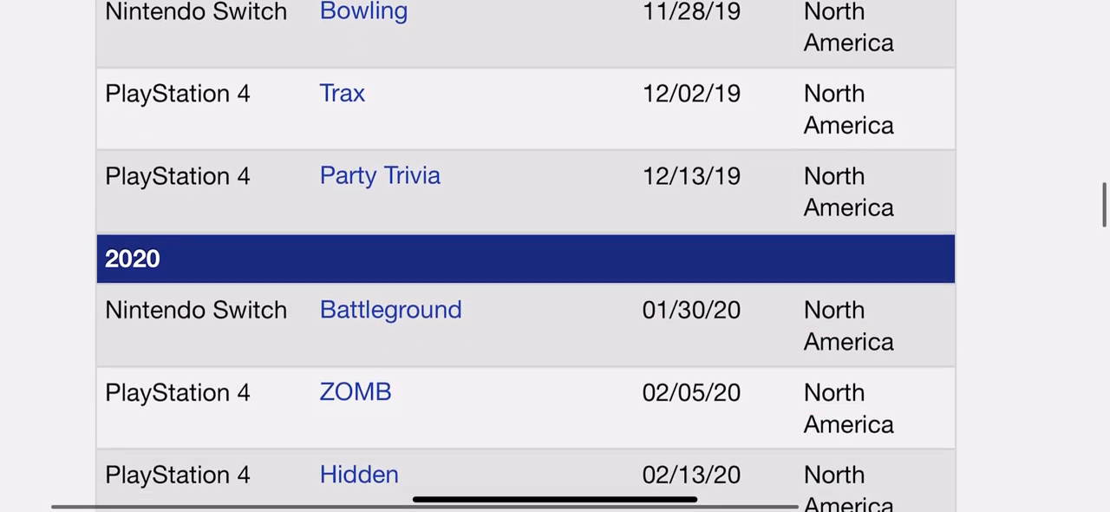
scroll("down", 3)
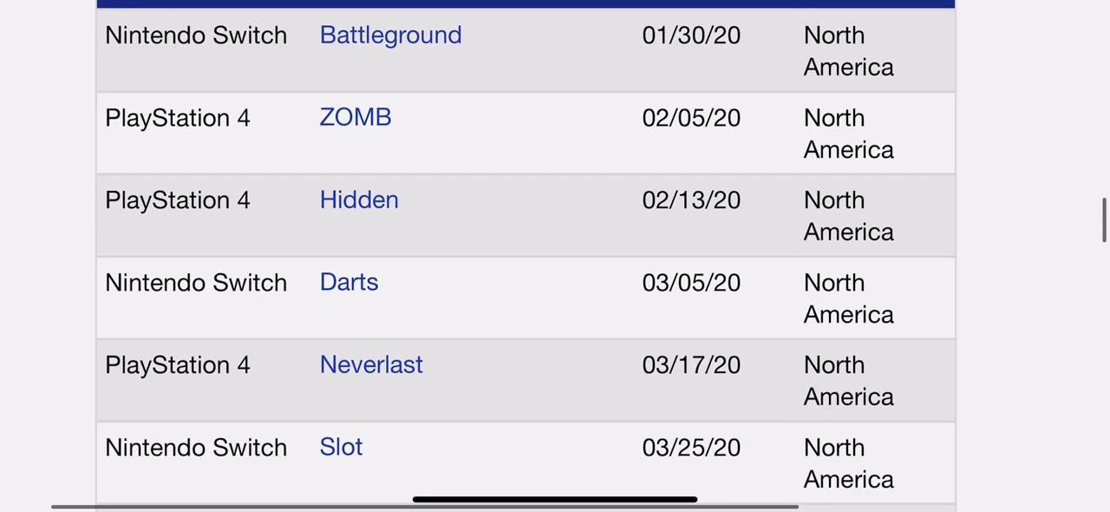
scroll("down", 3)
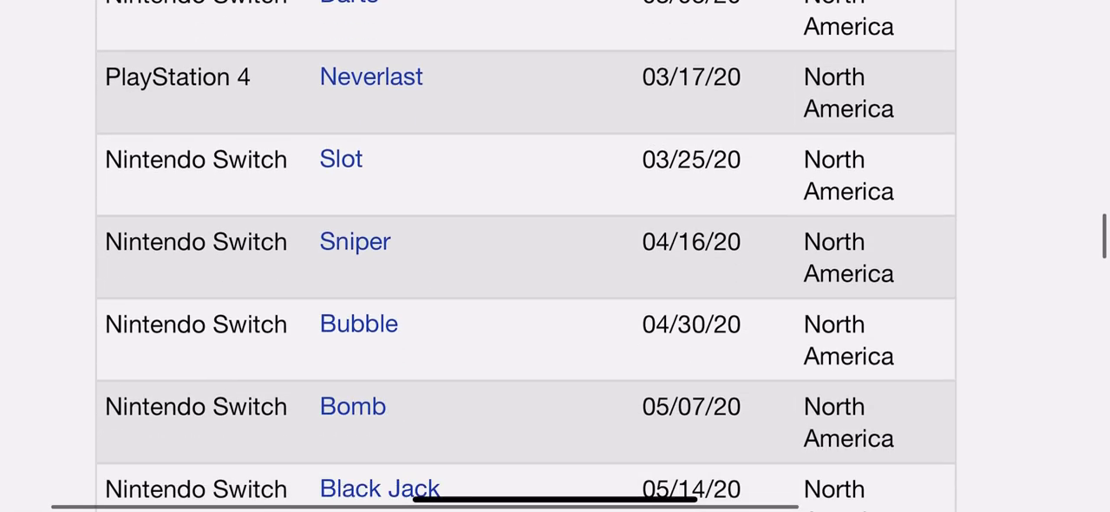
scroll("down", 3)
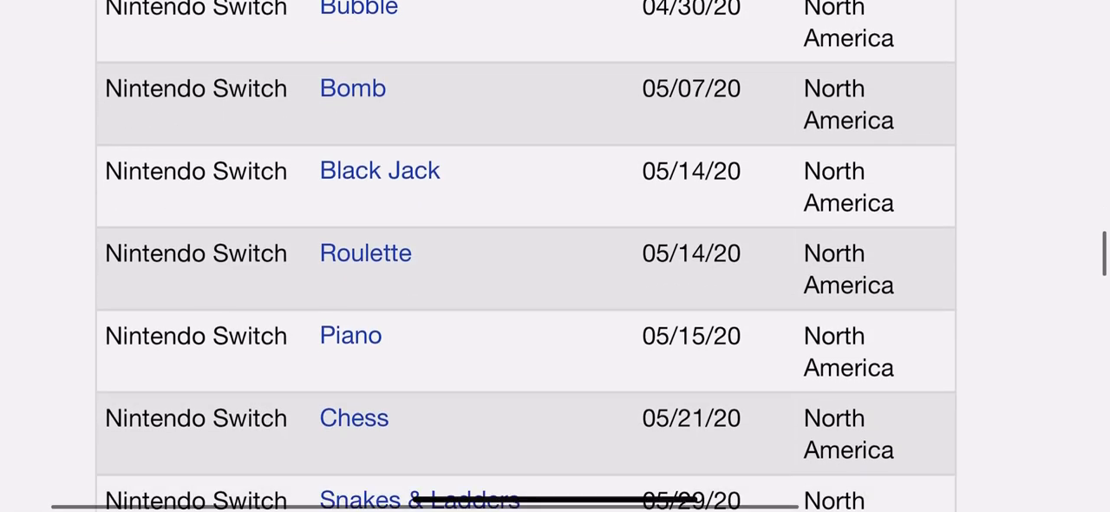
scroll("down", 3)
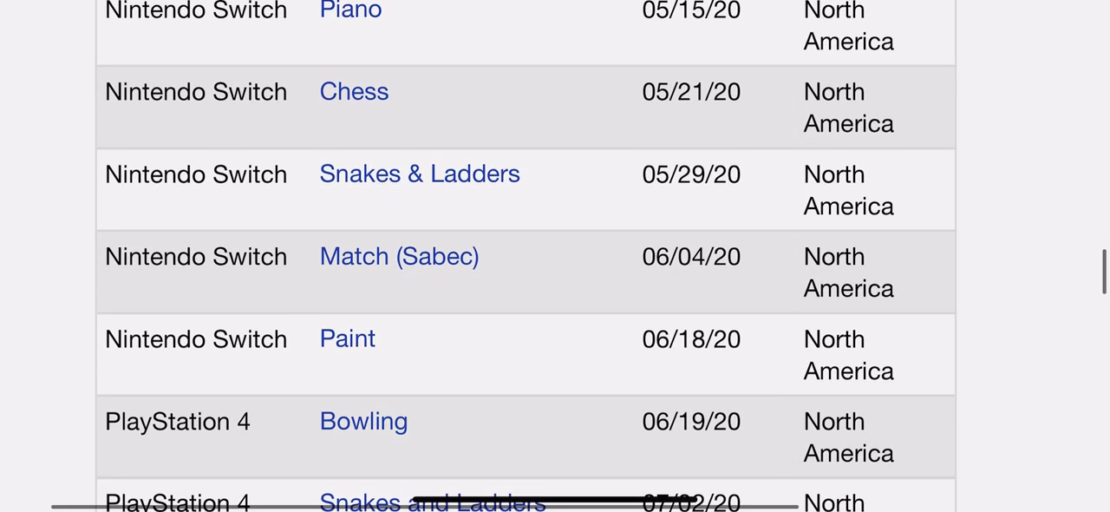
scroll("down", 3)
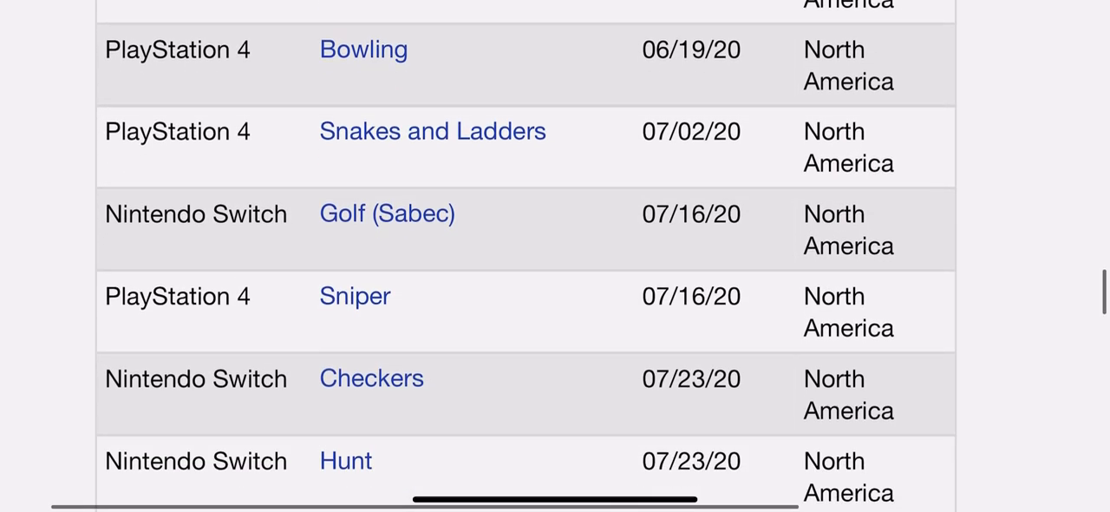
scroll("down", 3)
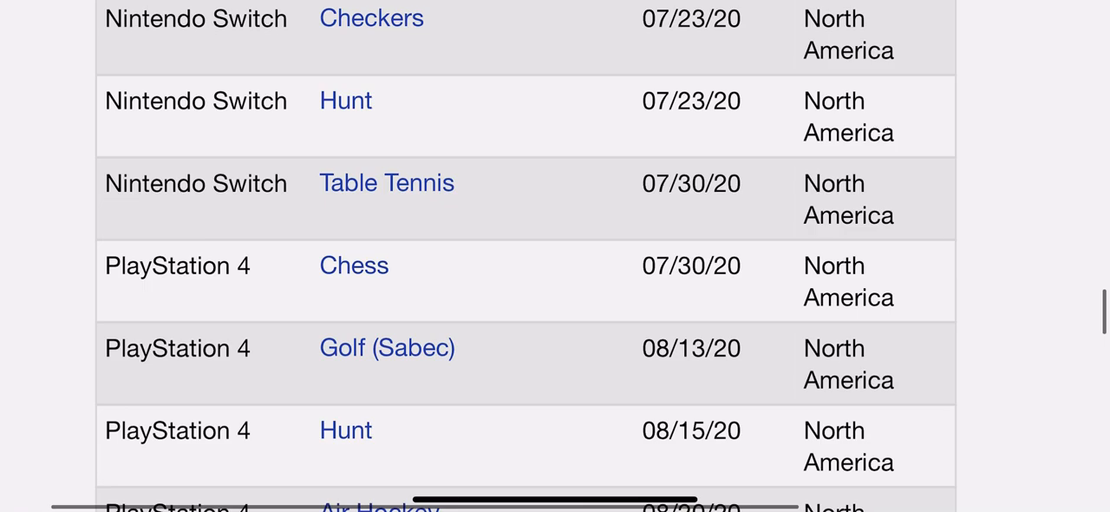
scroll("down", 3)
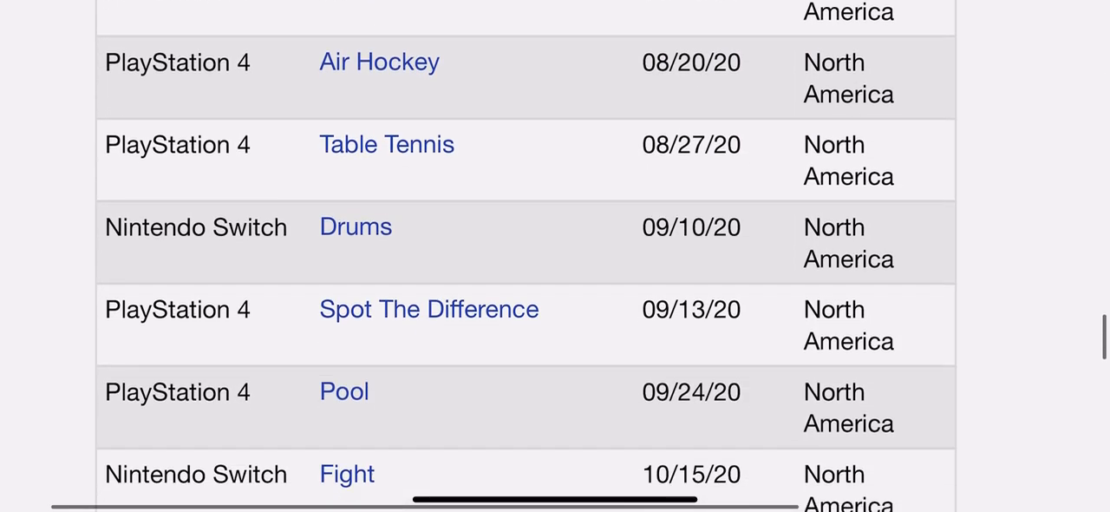